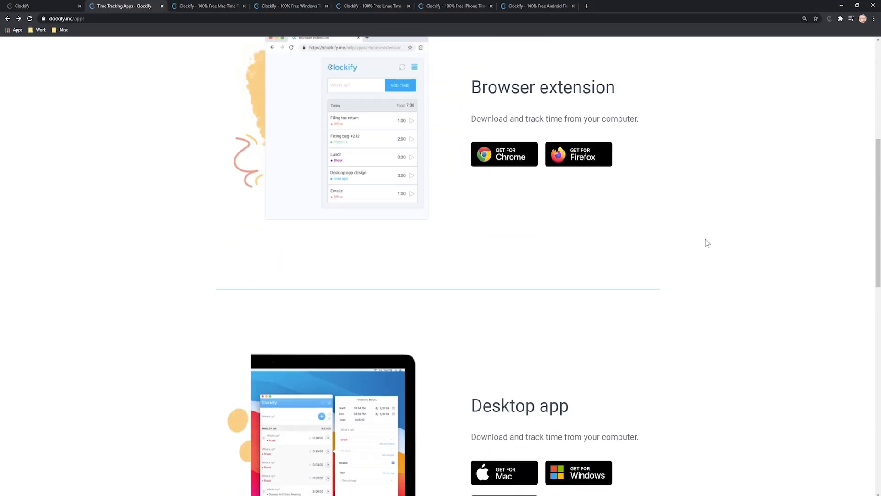
Step: Browse the free Mac, Windows, iPhone and Android time tracker app pages
{"action": "scroll", "scroll_direction": "down", "scroll_amount": 3}
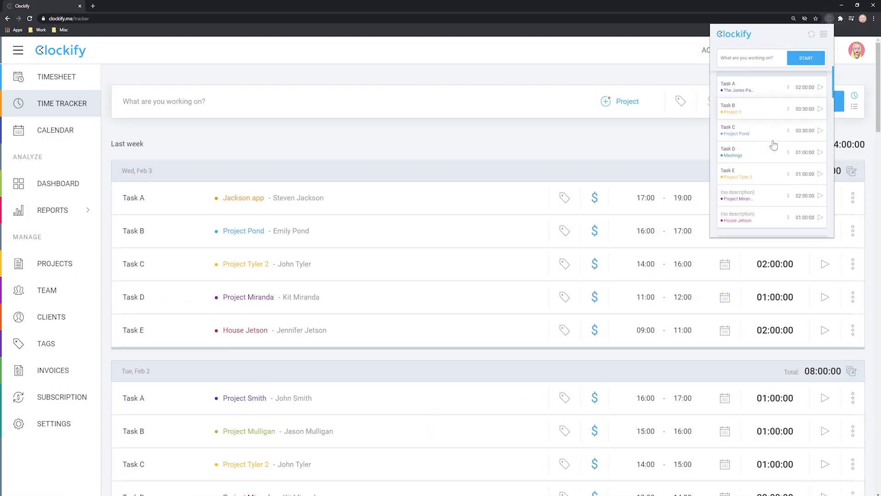
{"action": "scroll", "scroll_direction": "down", "scroll_amount": 3}
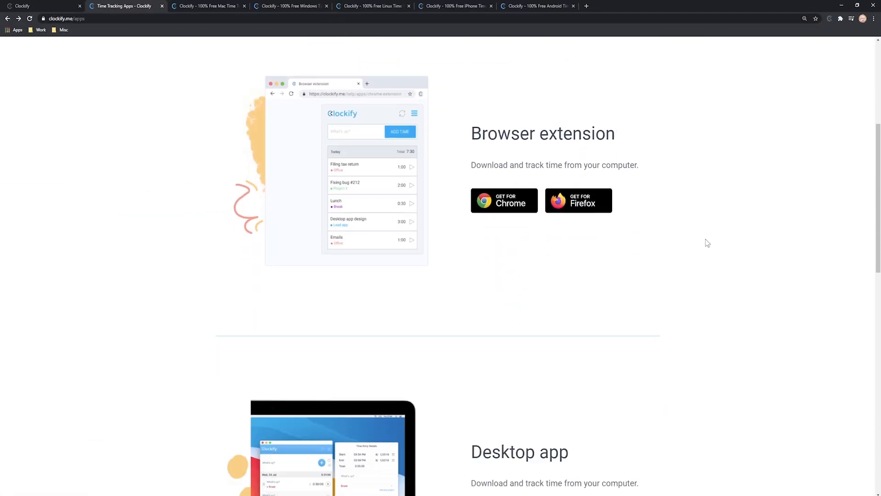
{"action": "scroll", "scroll_direction": "down", "scroll_amount": 3}
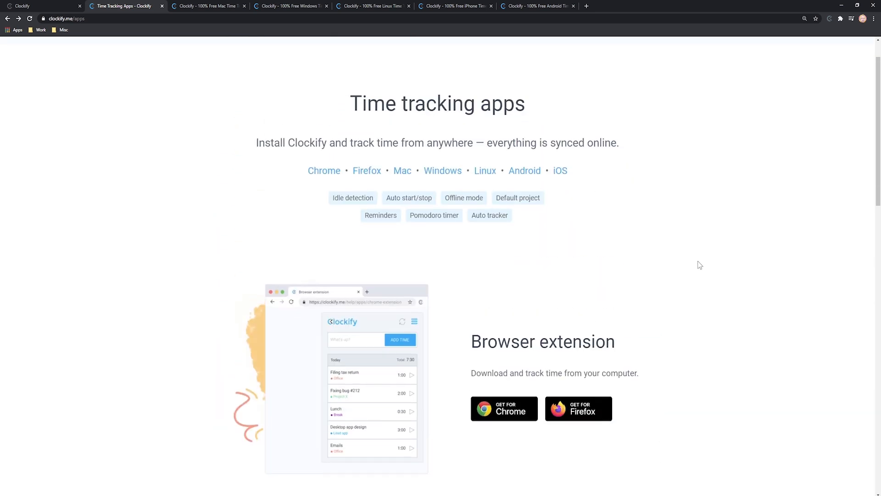
{"action": "left_click", "coordinate": [208, 6]}
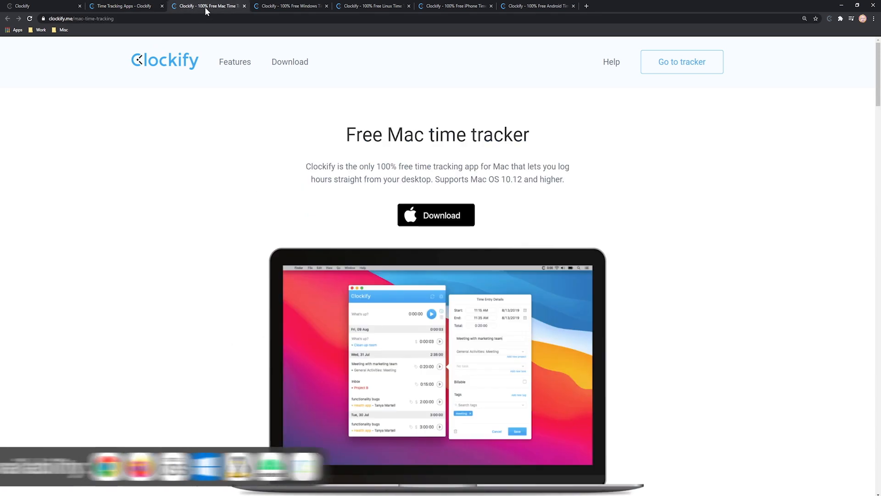
{"action": "left_click", "coordinate": [289, 6]}
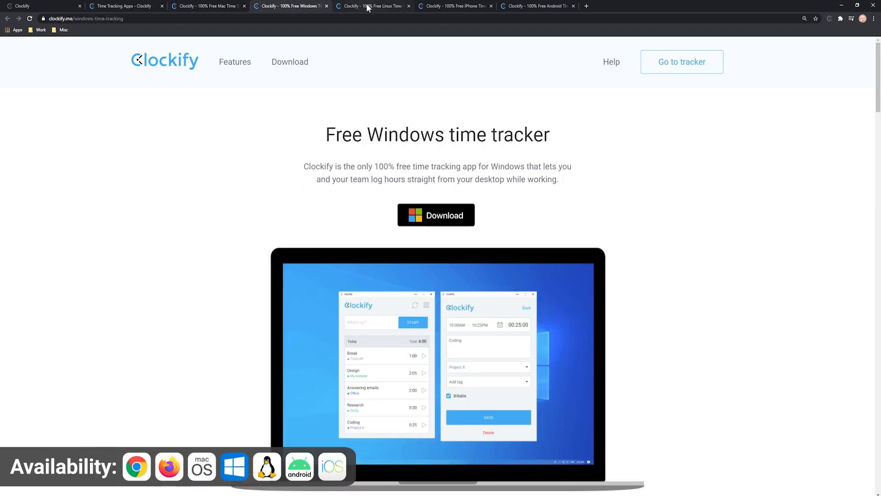
{"action": "left_click", "coordinate": [455, 6]}
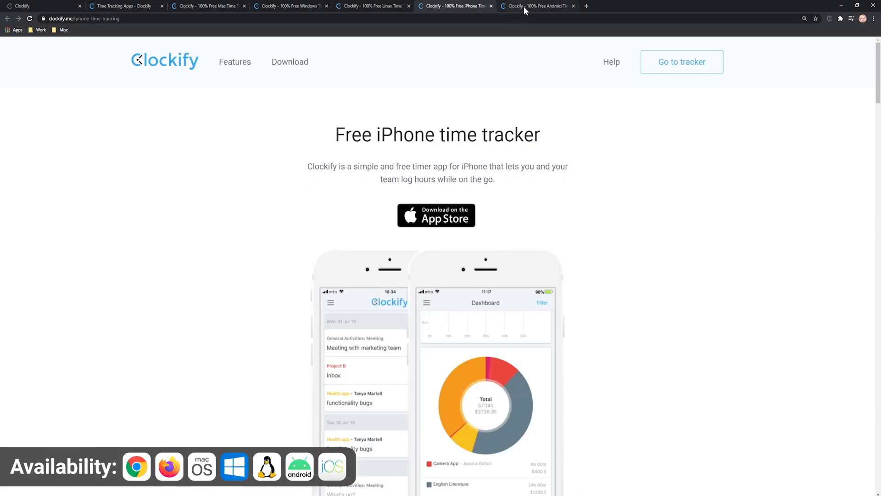
{"action": "left_click", "coordinate": [533, 6]}
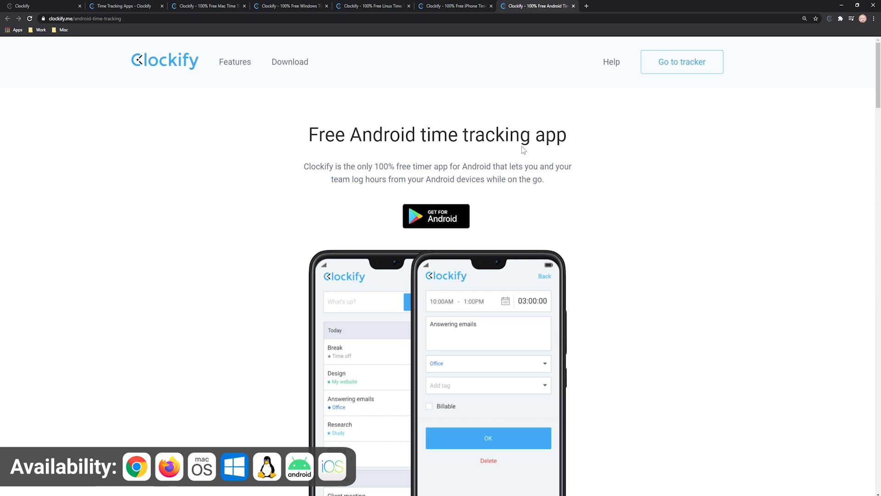
Step: Return to the apps overview and reach the Chrome extension's Web Store listing
{"action": "left_click", "coordinate": [123, 6]}
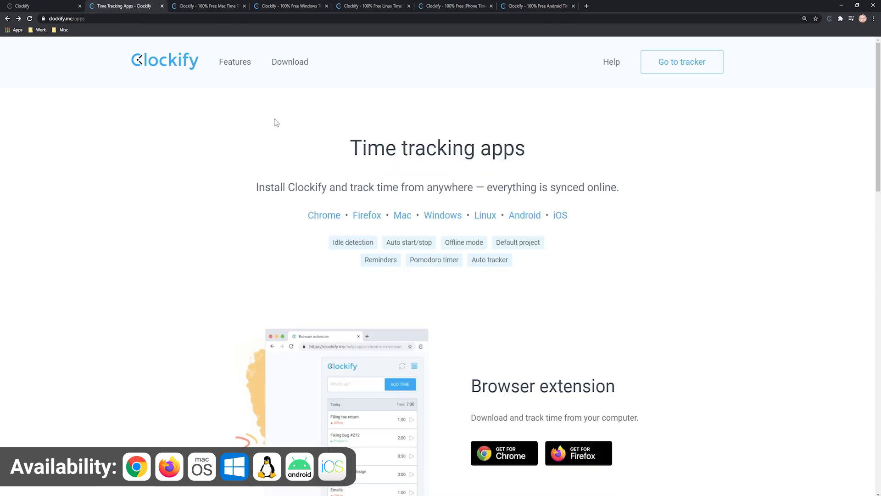
{"action": "mouse_move", "coordinate": [461, 303]}
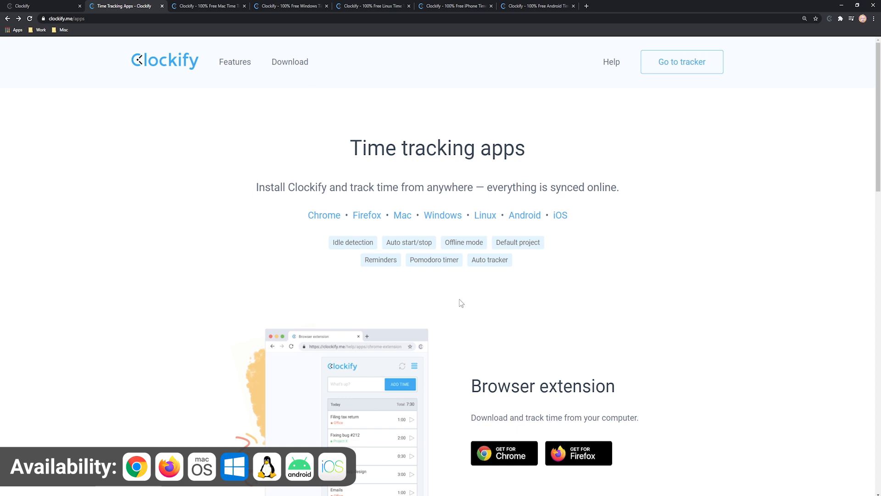
{"action": "left_click", "coordinate": [324, 215]}
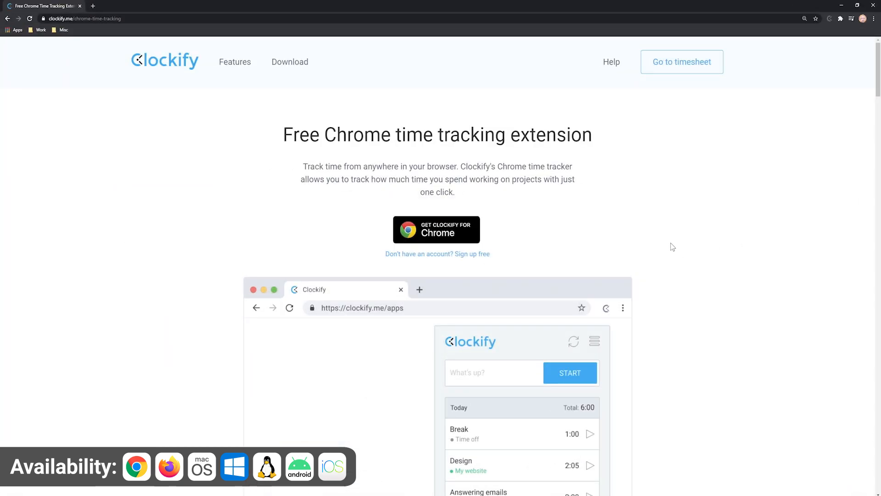
{"action": "mouse_move", "coordinate": [616, 230]}
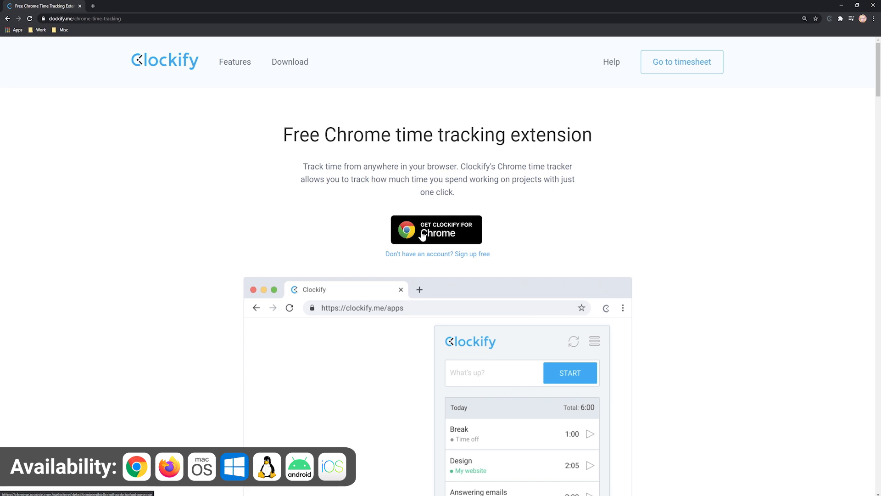
{"action": "left_click", "coordinate": [436, 229]}
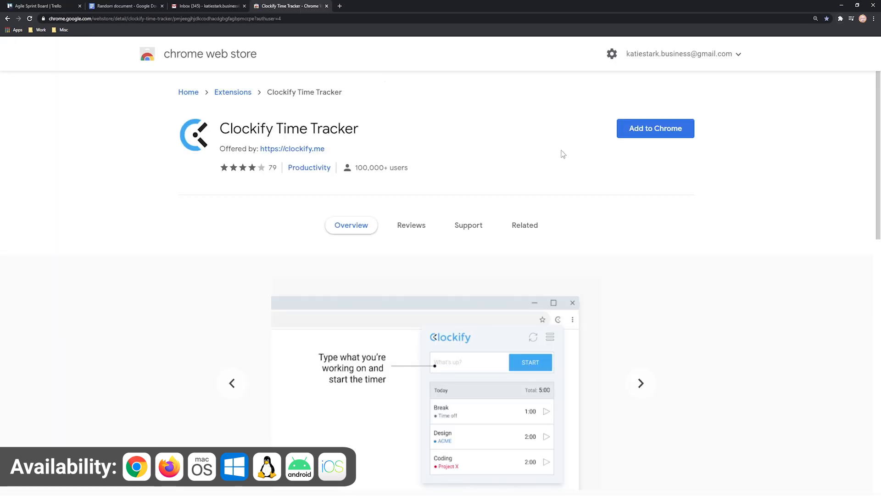
Step: Add the Clockify Time Tracker extension to Chrome
{"action": "left_click", "coordinate": [654, 128]}
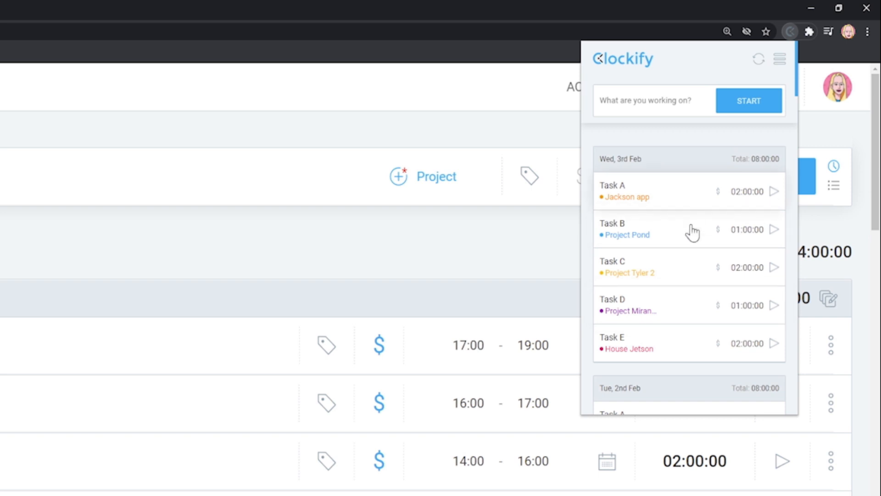
{"action": "scroll", "scroll_direction": "down", "scroll_amount": 3}
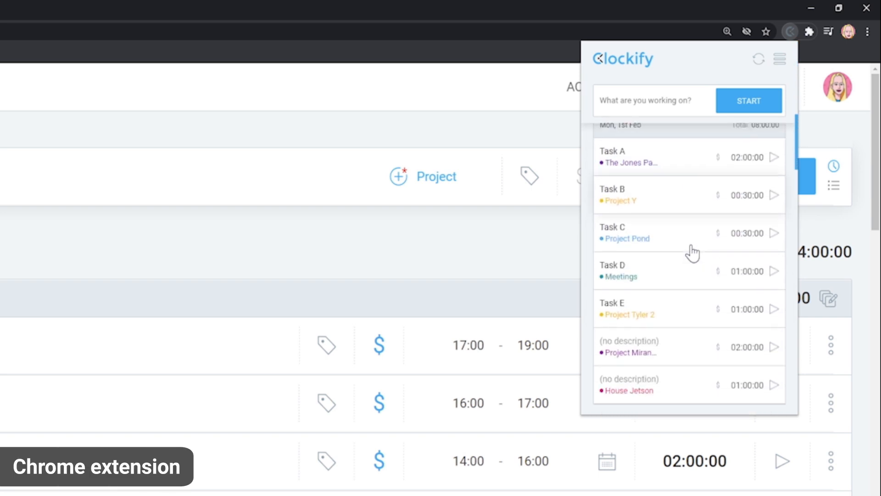
{"action": "scroll", "scroll_direction": "down", "scroll_amount": 3}
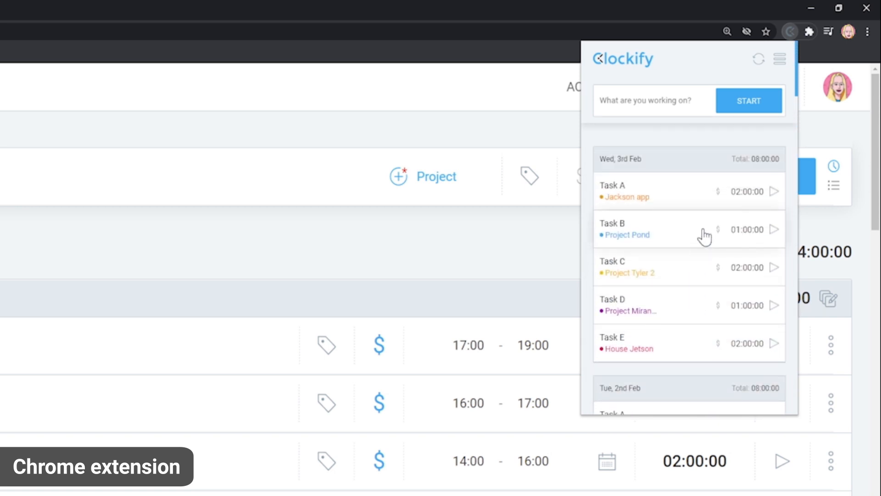
{"action": "mouse_move", "coordinate": [708, 175]}
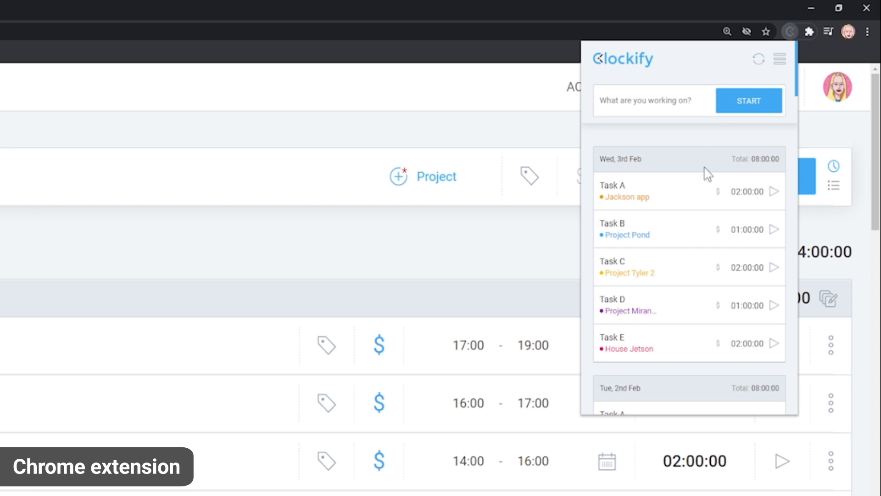
{"action": "mouse_move", "coordinate": [735, 364]}
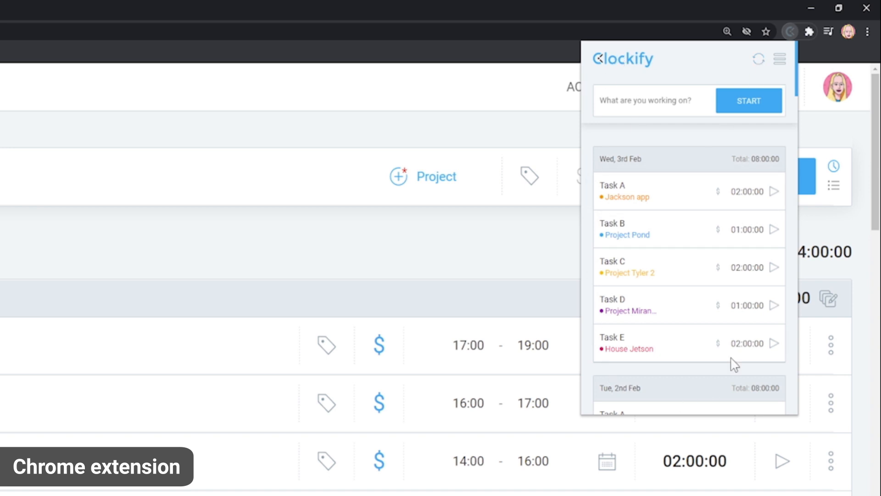
Step: Time 'Task A' on Project Pond, then stop it after 15 seconds
{"action": "left_click", "coordinate": [748, 100]}
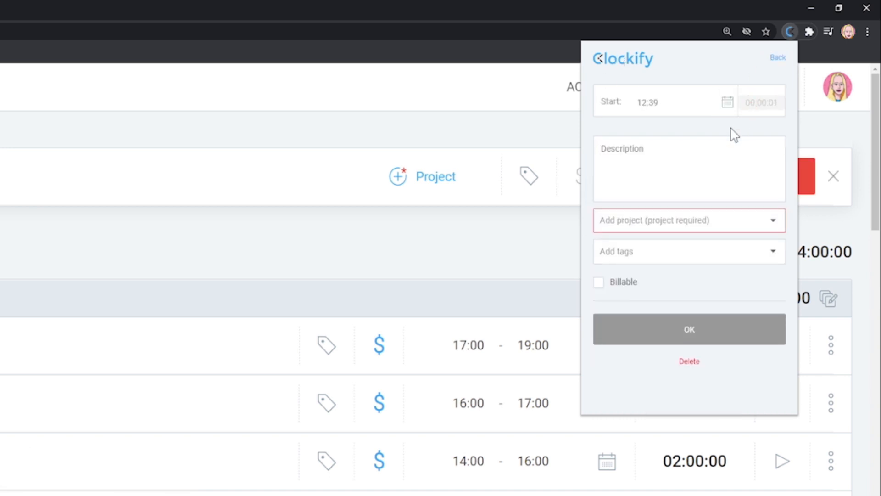
{"action": "type", "text": "Task A"}
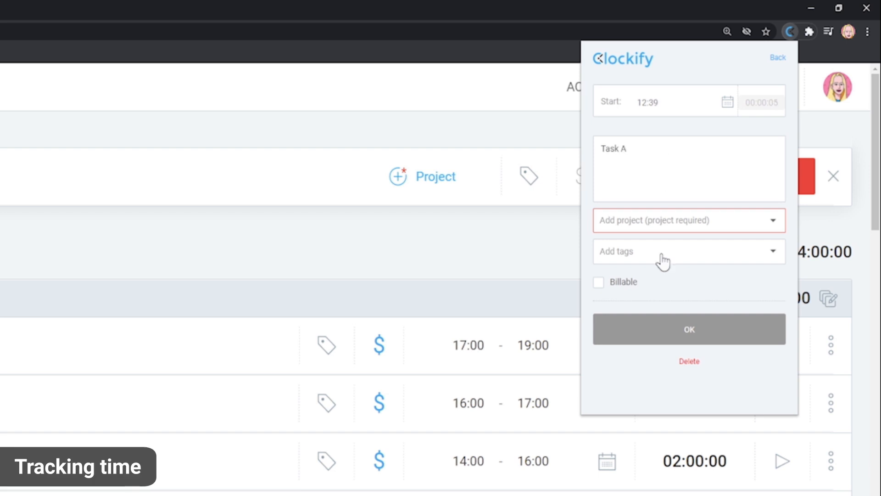
{"action": "left_click", "coordinate": [688, 220]}
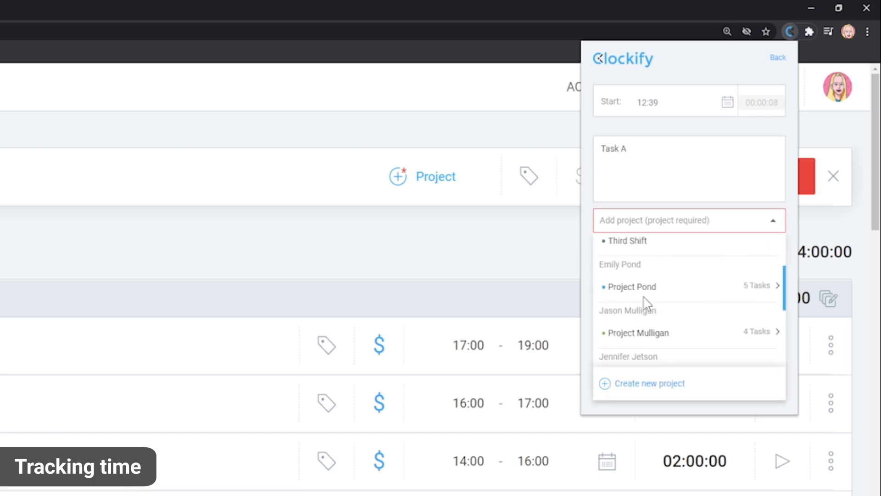
{"action": "left_click", "coordinate": [631, 286]}
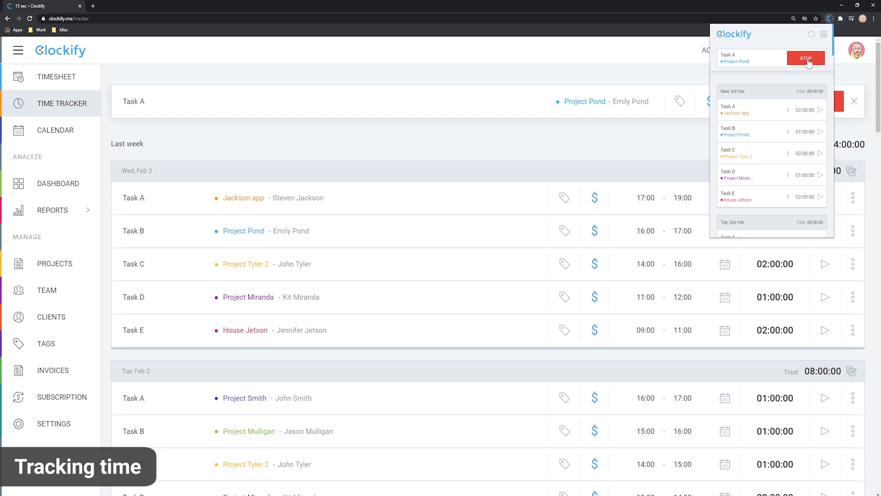
{"action": "left_click", "coordinate": [806, 58]}
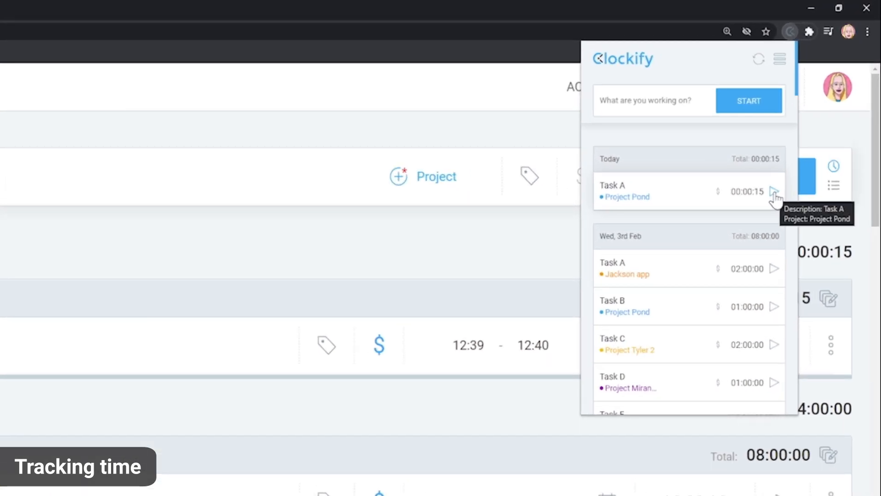
Step: Continue and stop Task A, set an entry's start to 12:00, rename one 'Task B'
{"action": "left_click", "coordinate": [774, 191]}
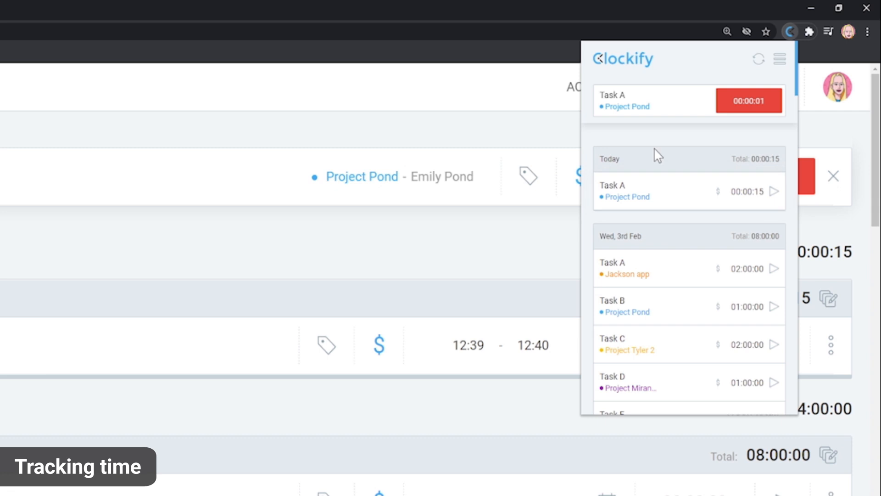
{"action": "mouse_move", "coordinate": [639, 132]}
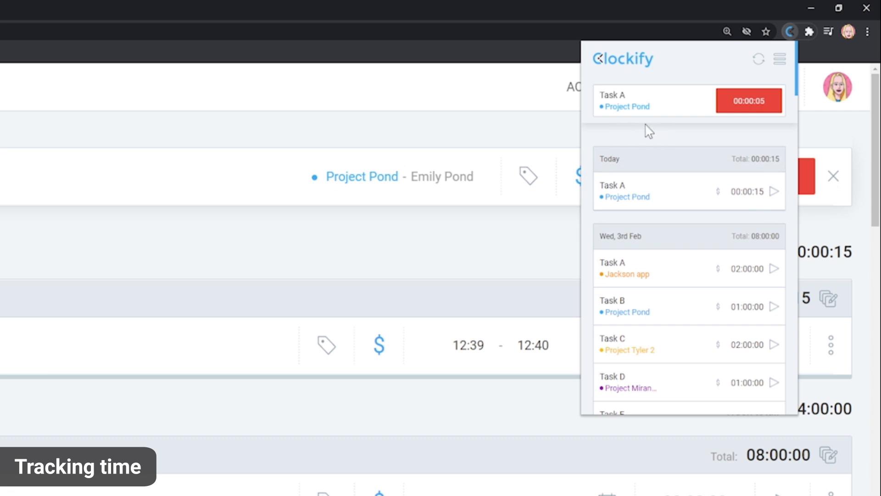
{"action": "left_click", "coordinate": [749, 100]}
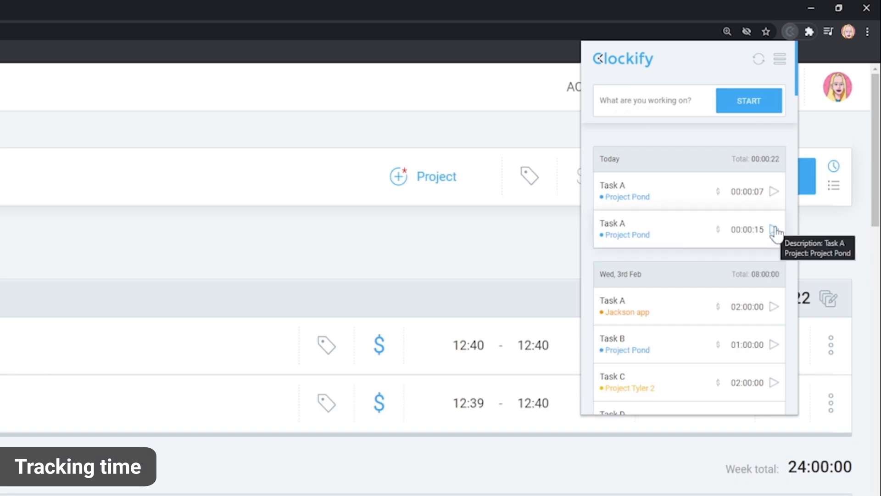
{"action": "left_click", "coordinate": [746, 230]}
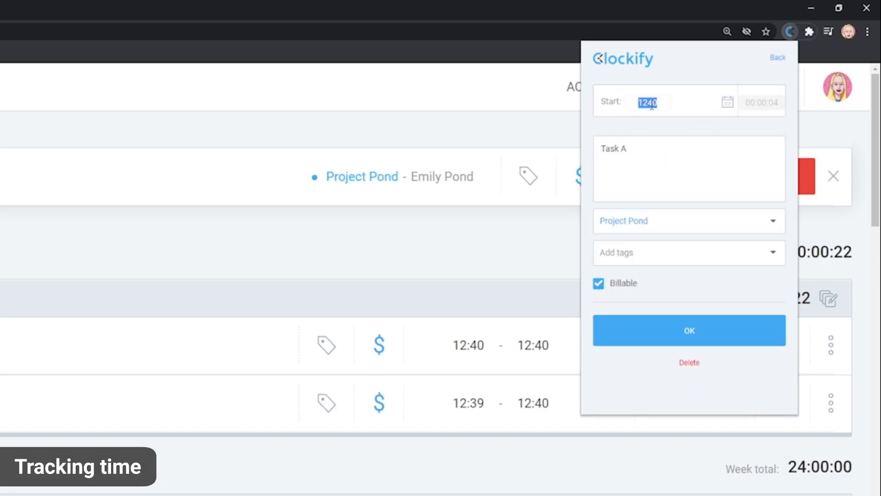
{"action": "type", "text": "1200"}
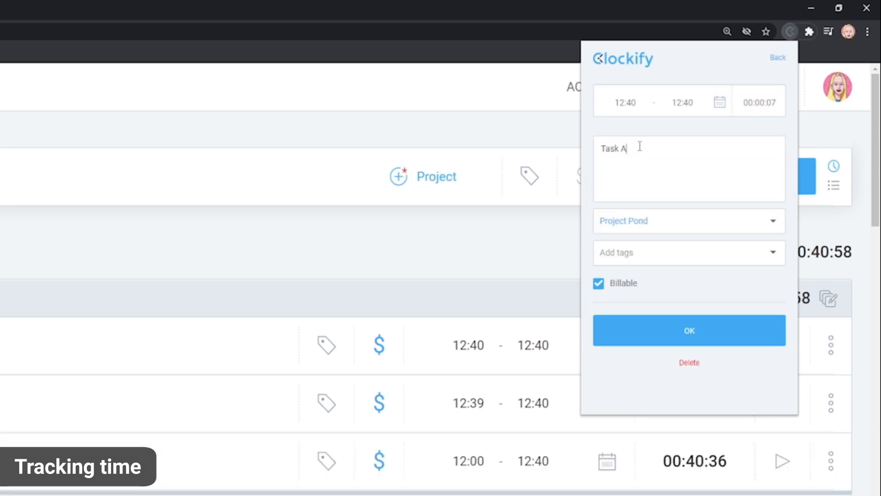
{"action": "type", "text": "Task B"}
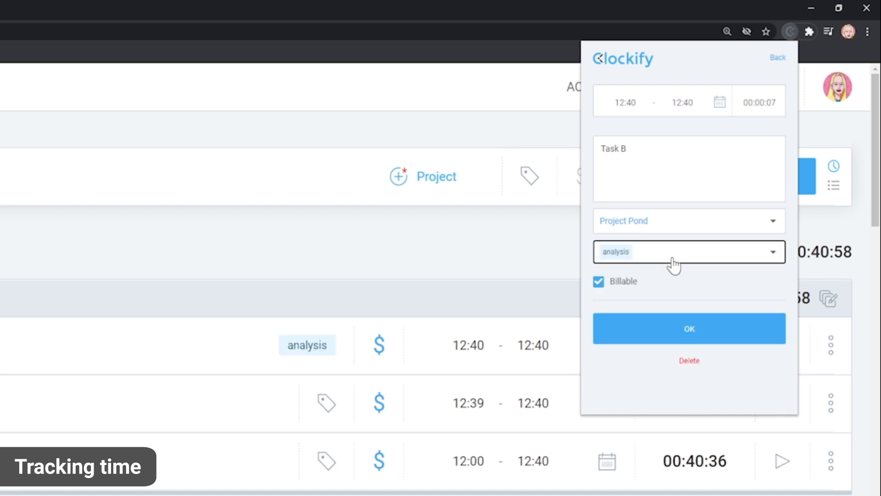
Step: Save the Task B edit, then add a manual 11:10–12:40 'Task B' entry with a project
{"action": "left_click", "coordinate": [780, 59]}
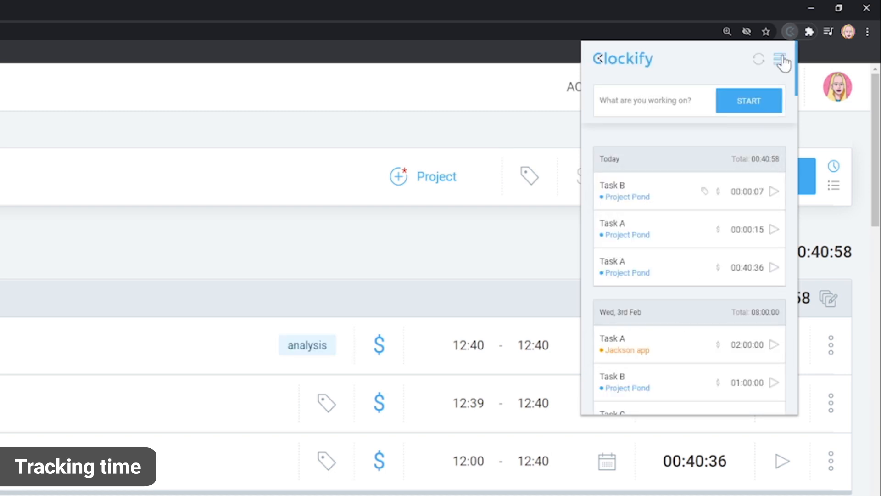
{"action": "left_click", "coordinate": [779, 59]}
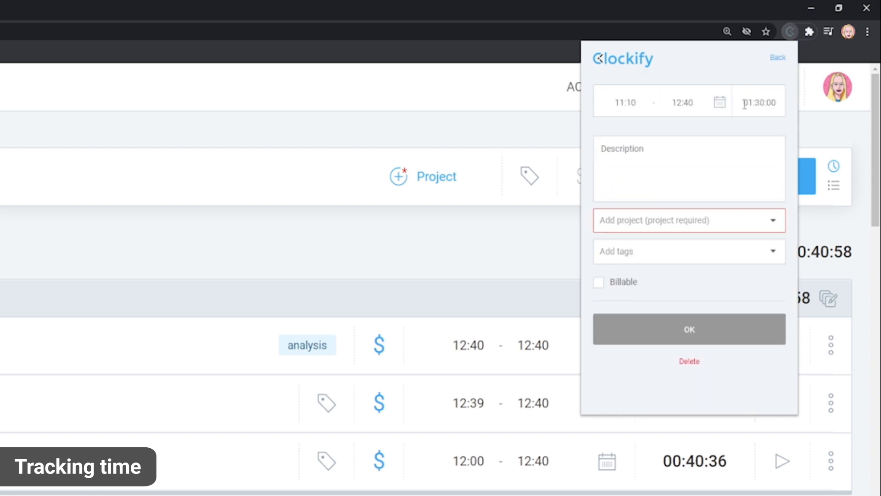
{"action": "type", "text": "Task B"}
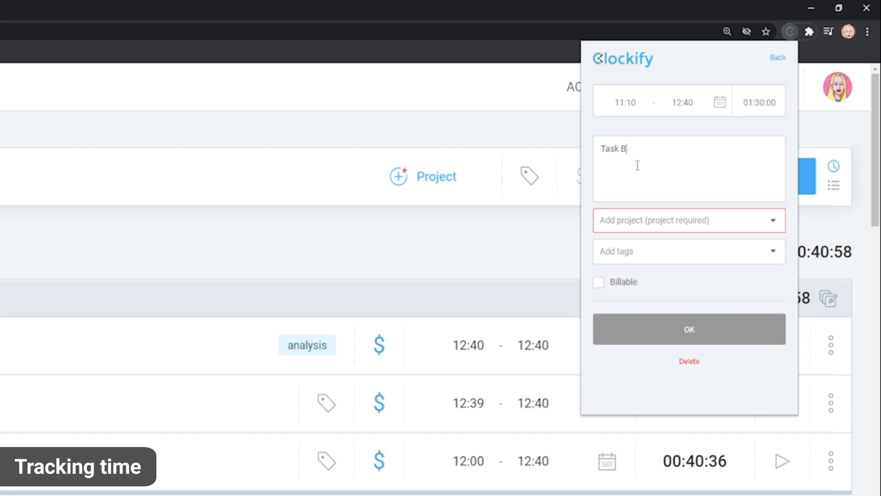
{"action": "left_click", "coordinate": [687, 220]}
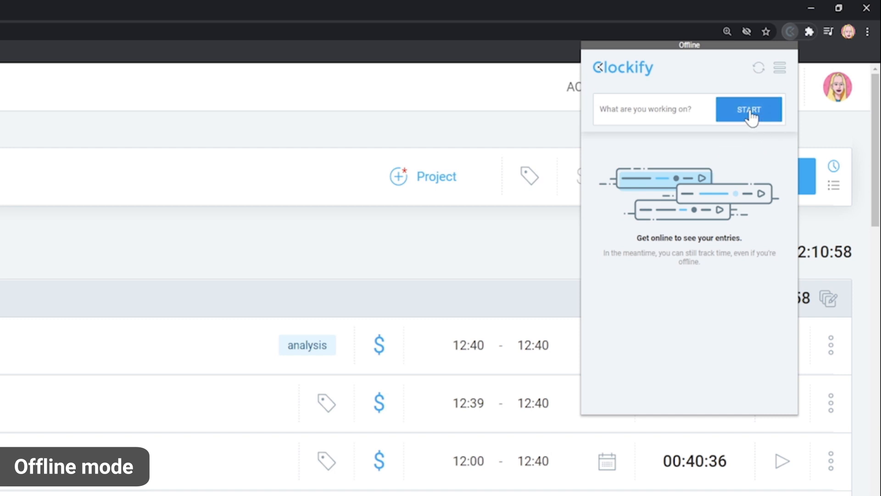
Step: While offline, time a 'Task C' entry for about 12 seconds and stop it
{"action": "left_click", "coordinate": [748, 109]}
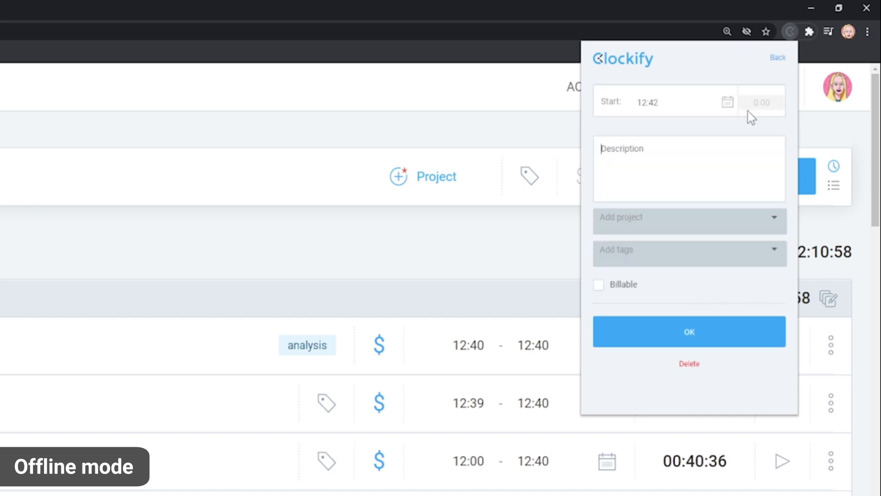
{"action": "mouse_move", "coordinate": [699, 144]}
{"action": "type", "text": "Task C"}
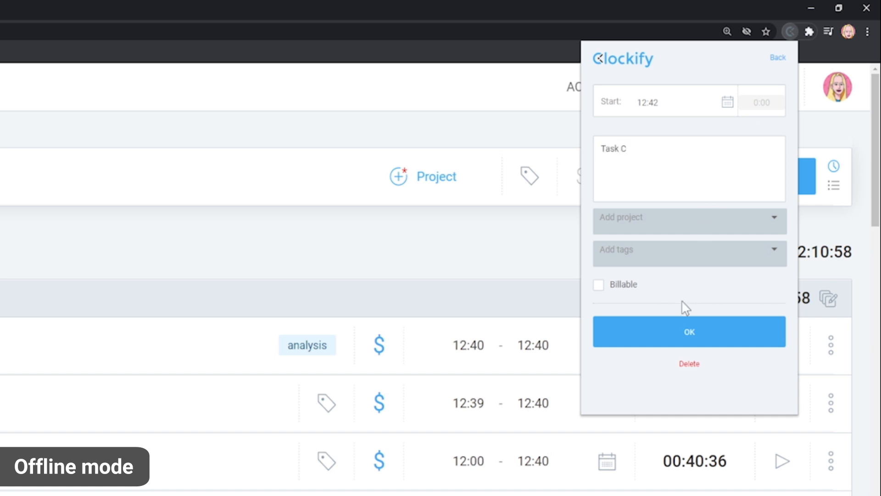
{"action": "left_click", "coordinate": [688, 331]}
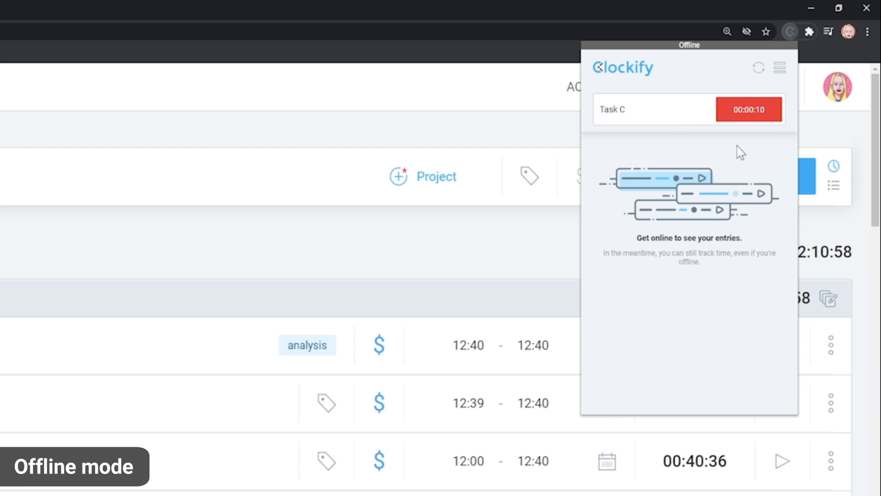
{"action": "left_click", "coordinate": [749, 109]}
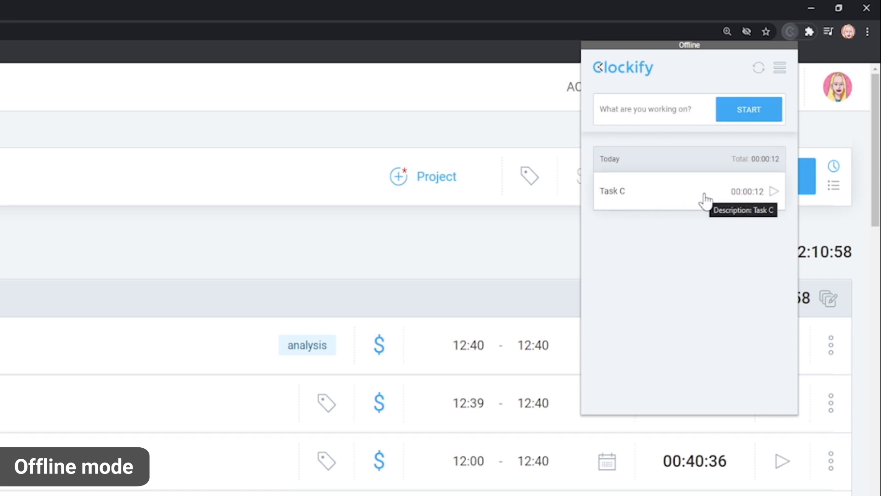
{"action": "mouse_move", "coordinate": [666, 305]}
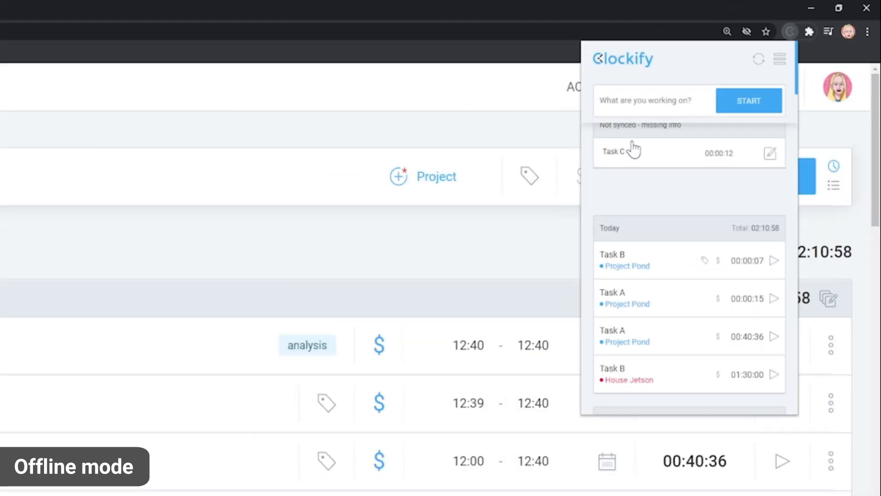
{"action": "mouse_move", "coordinate": [617, 178]}
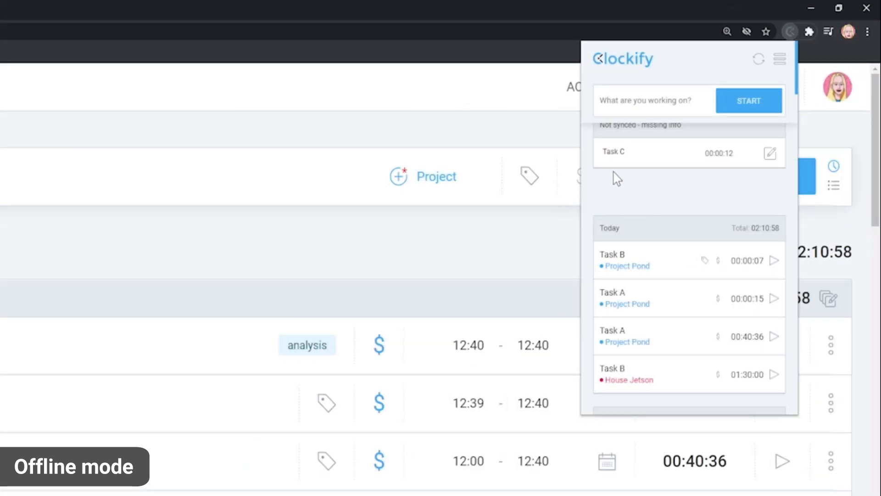
{"action": "mouse_move", "coordinate": [705, 175]}
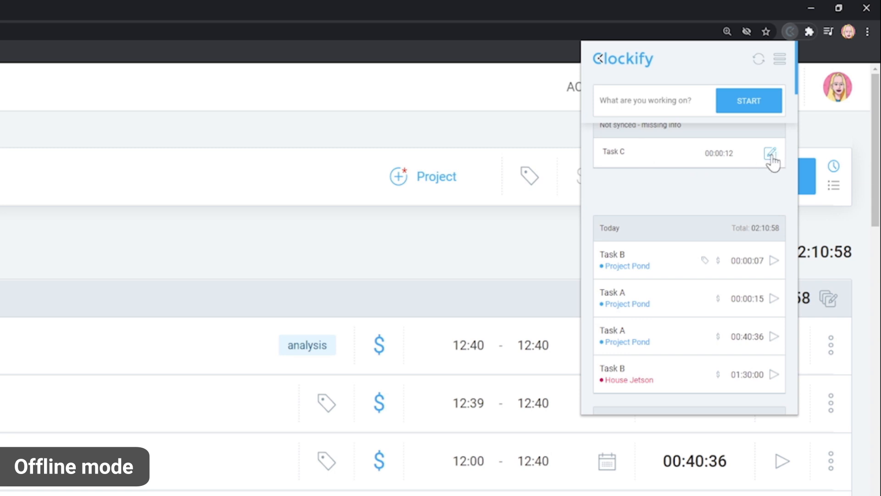
{"action": "mouse_move", "coordinate": [770, 159]}
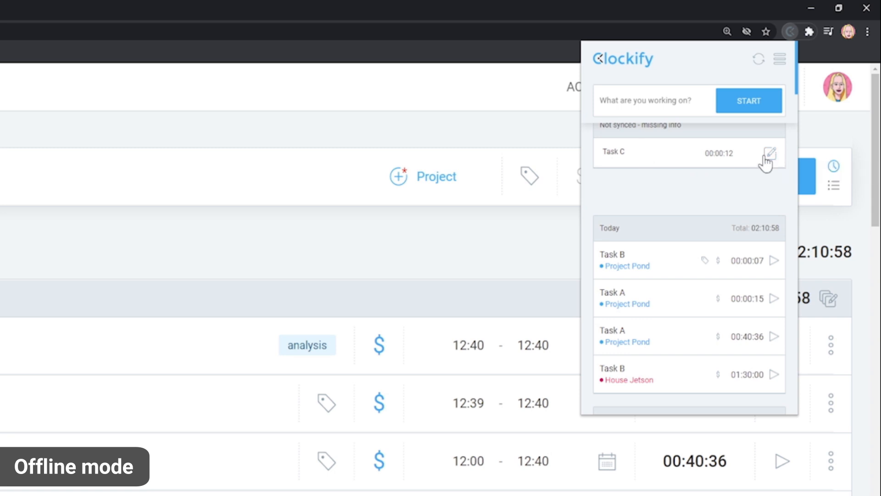
{"action": "mouse_move", "coordinate": [771, 153]}
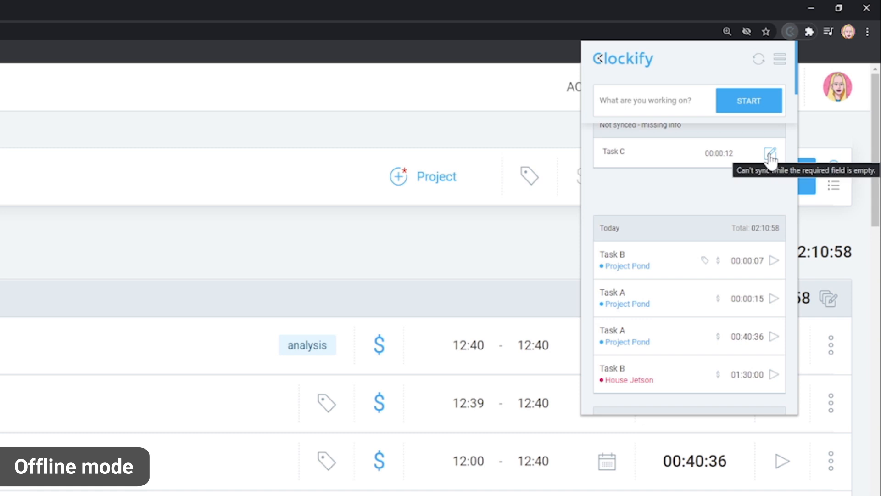